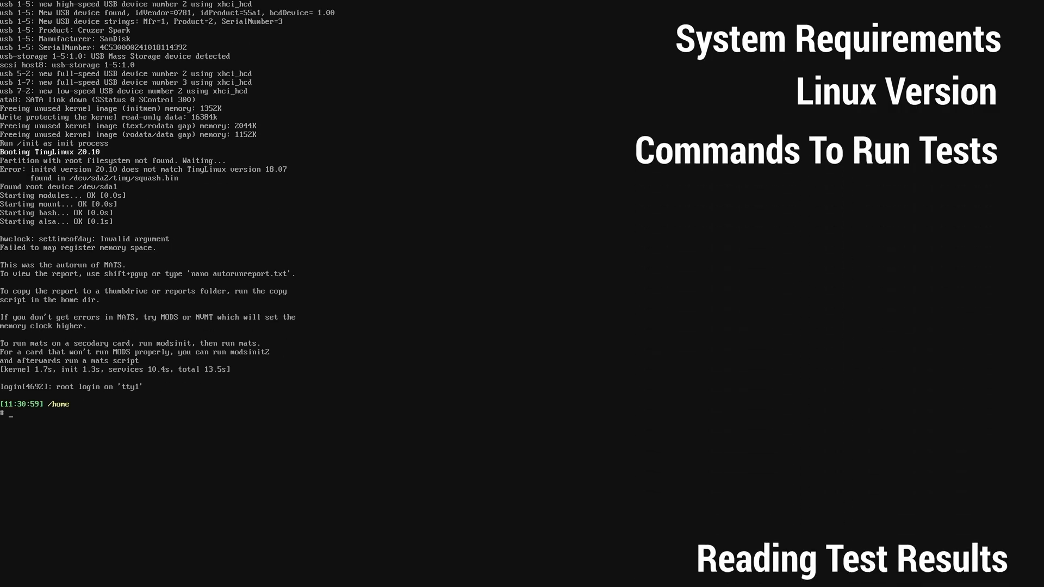
Open Boot > CSM, confirm boot options are Legacy only, then go to Advanced.
type("lspci")
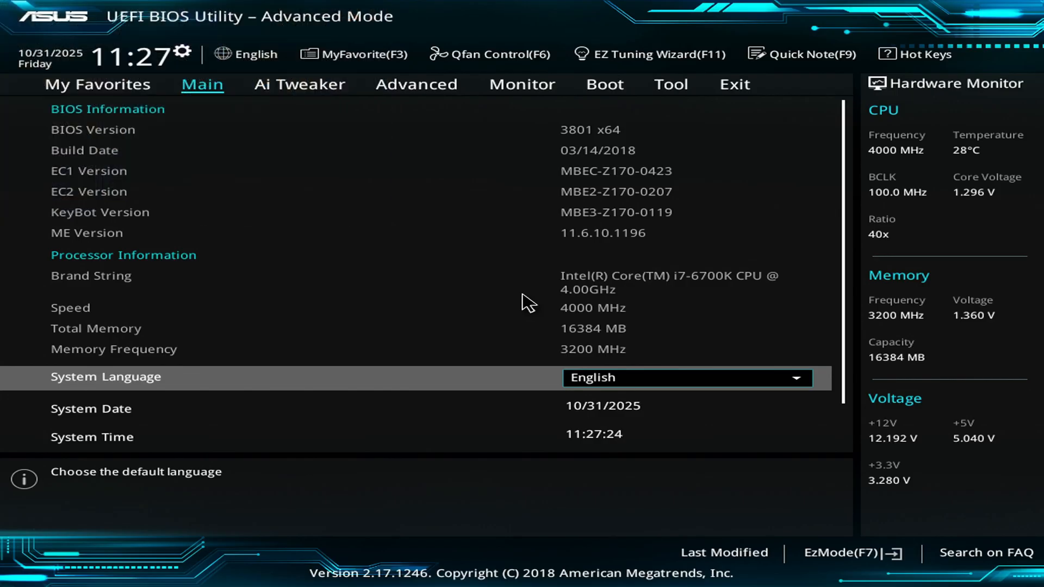
left_click(603, 84)
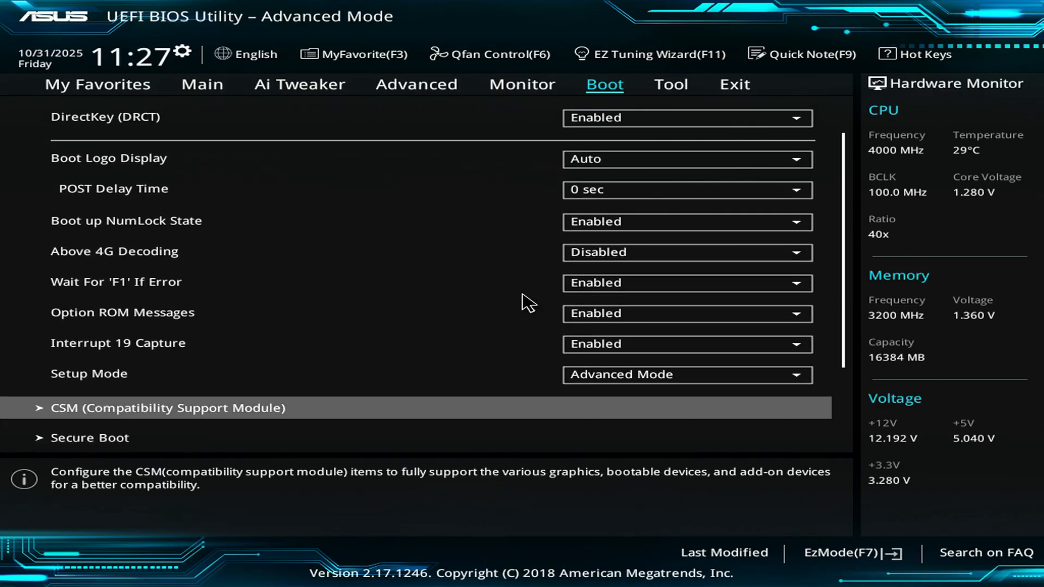
left_click(167, 407)
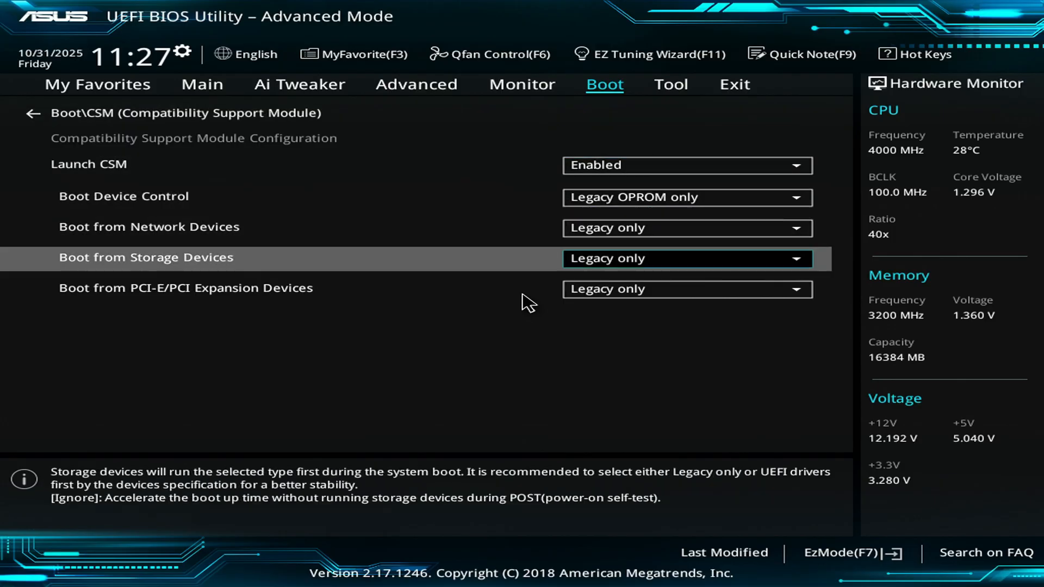
left_click(415, 85)
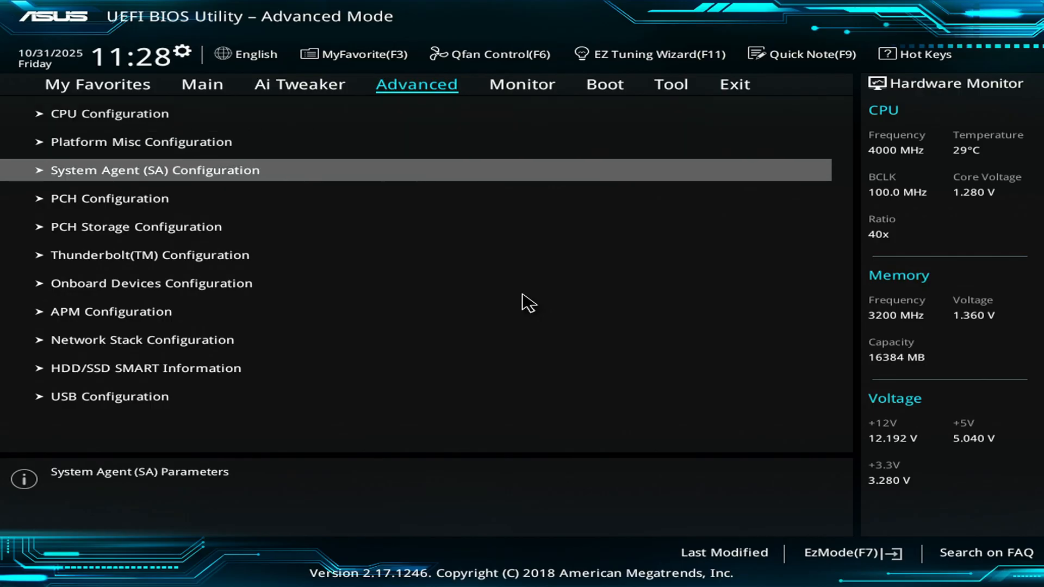
Under System Agent Graphics Configuration, keep Primary Display set to IGFX.
left_click(154, 170)
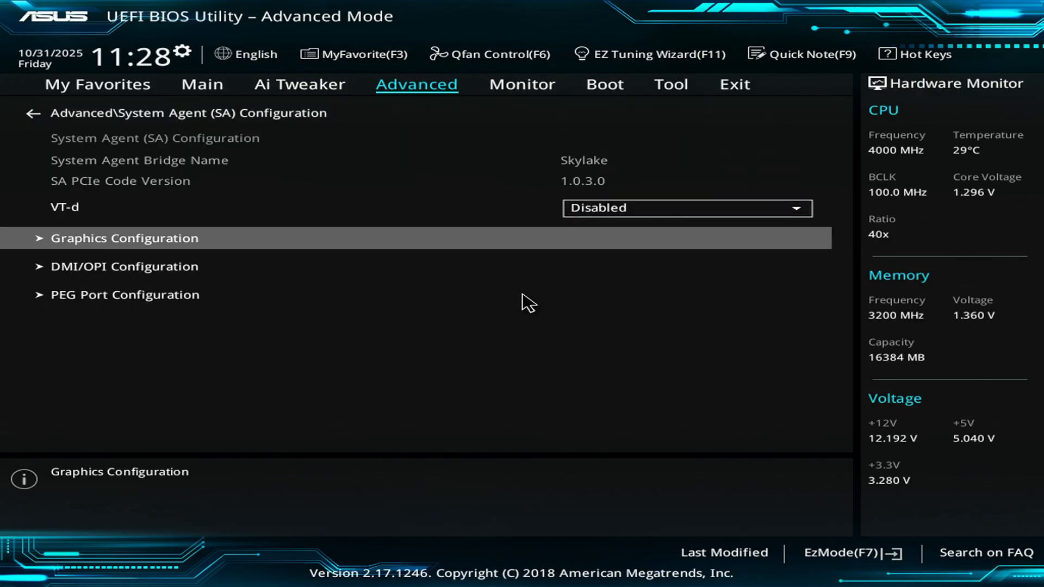
left_click(124, 238)
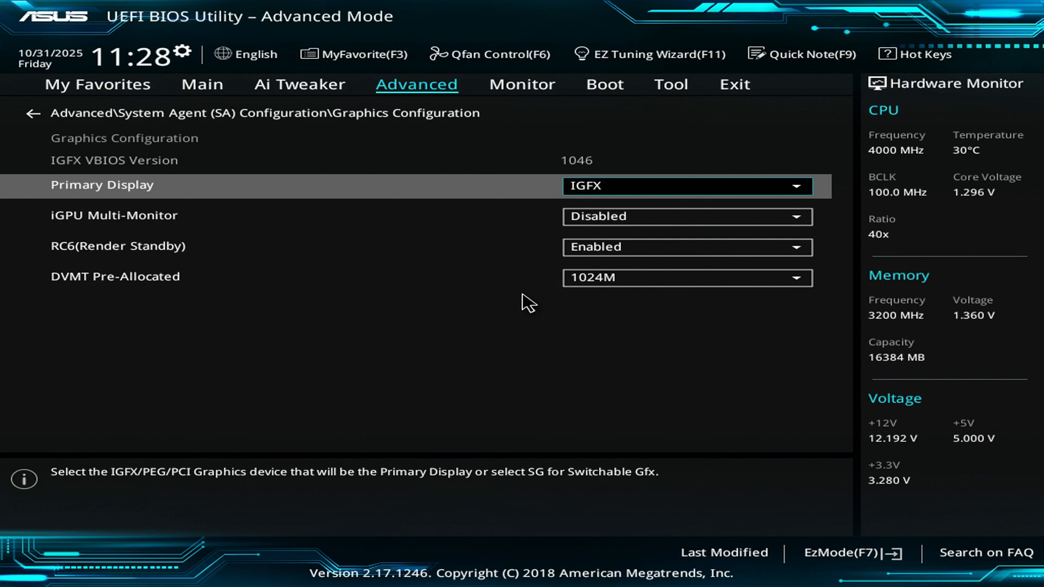
left_click(688, 186)
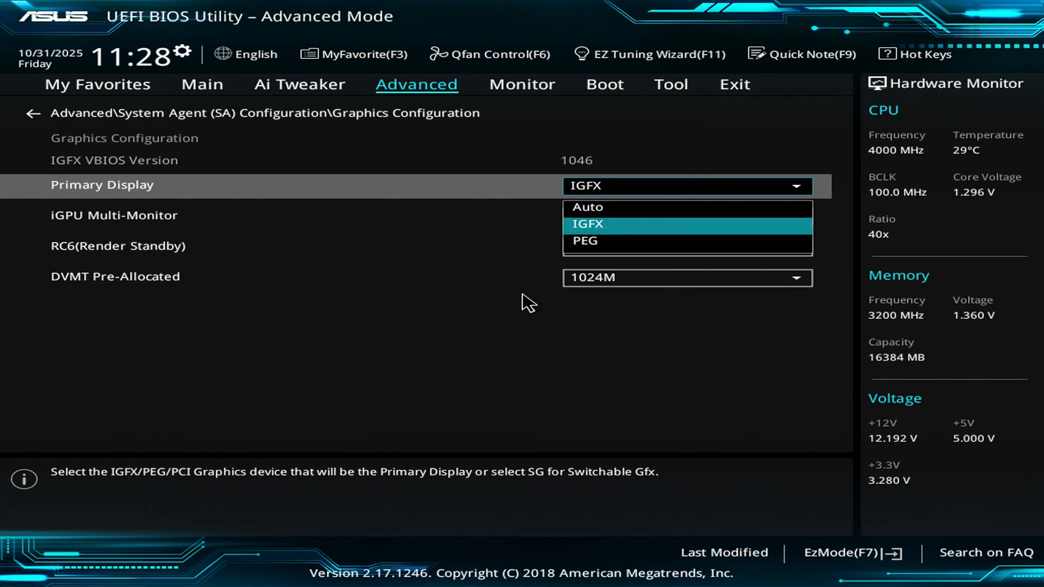
left_click(586, 223)
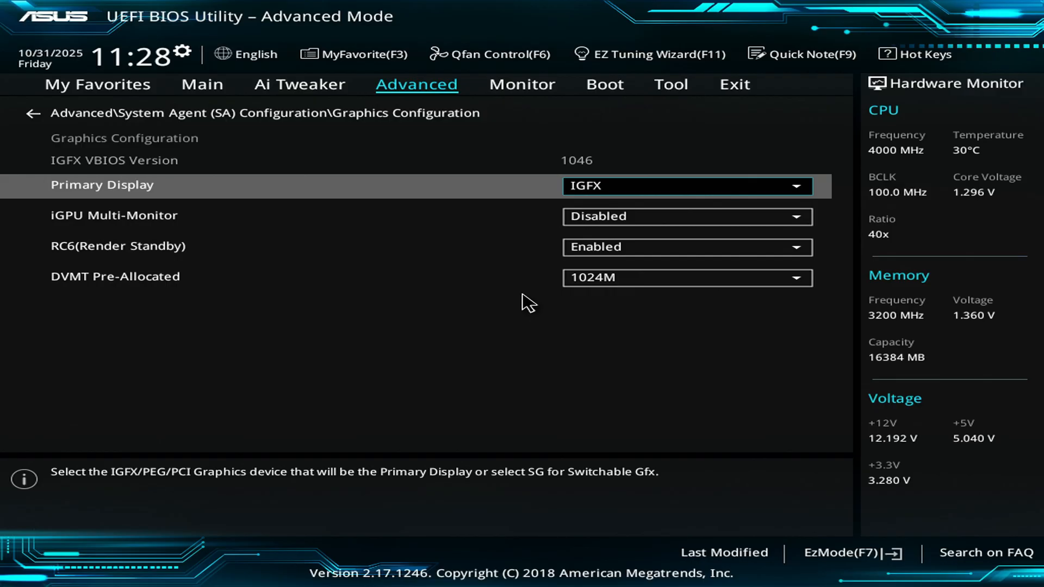
Exit the BIOS with Save Changes & Reset and confirm the restart.
left_click(670, 84)
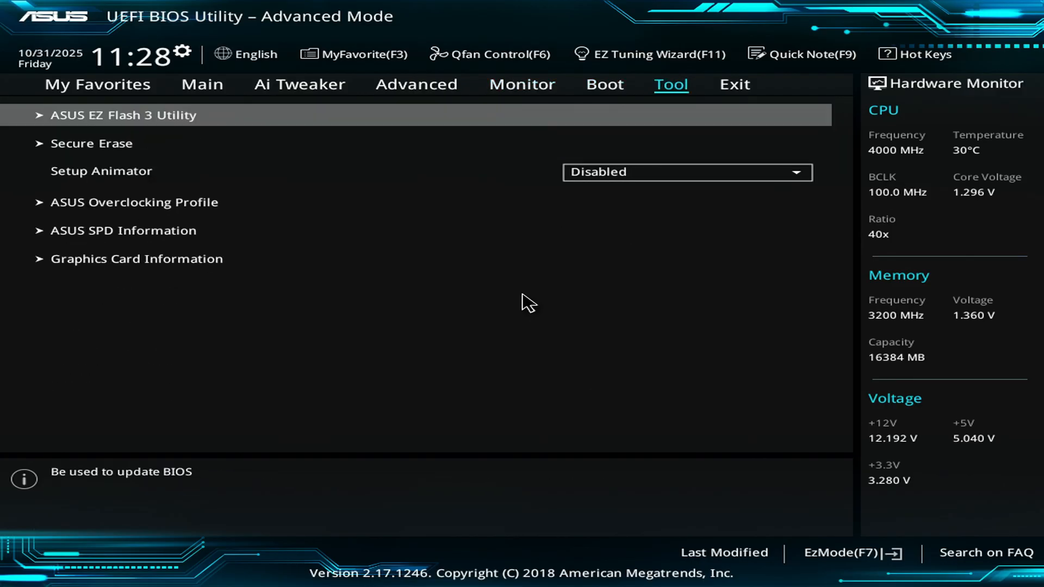
left_click(733, 85)
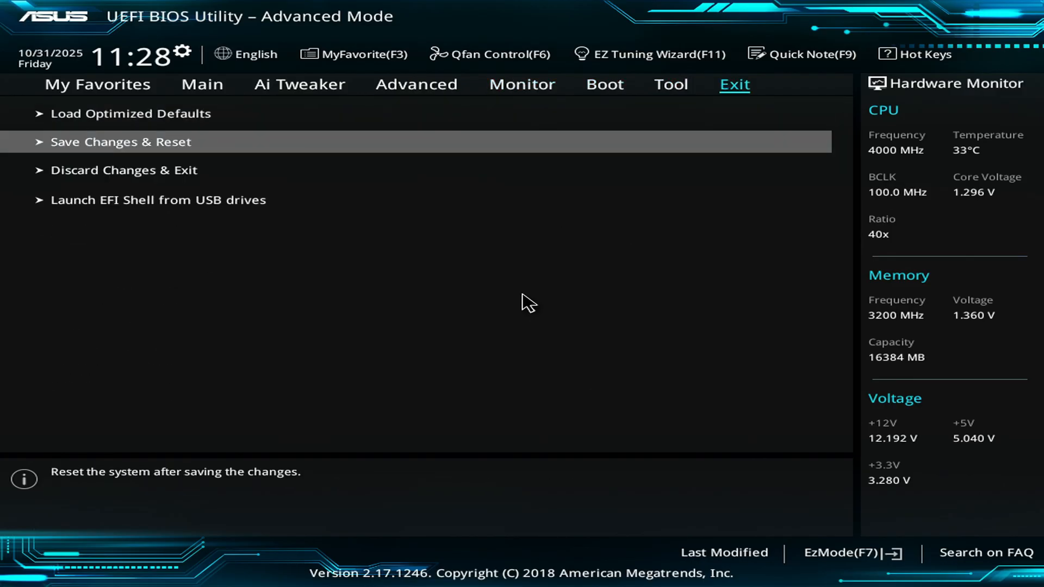
left_click(121, 141)
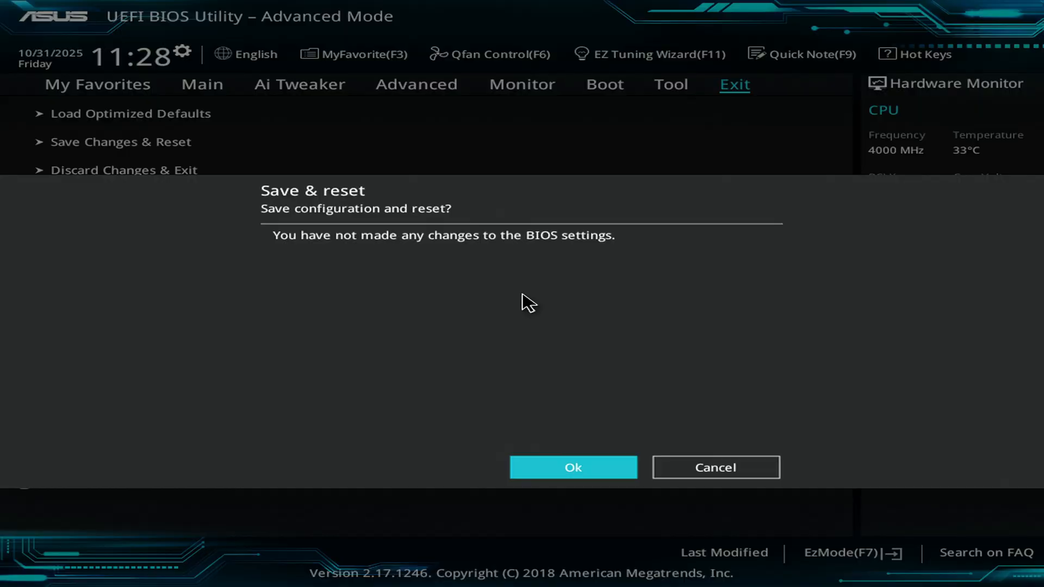
left_click(572, 466)
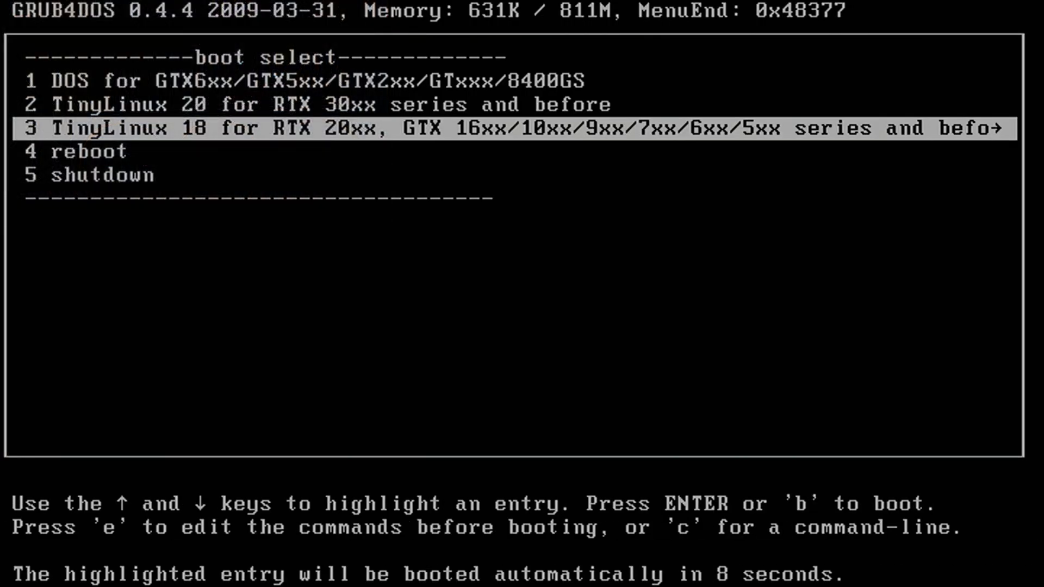
Select the TinyLinux 20 GRUB4DOS entry and boot it.
key("up")
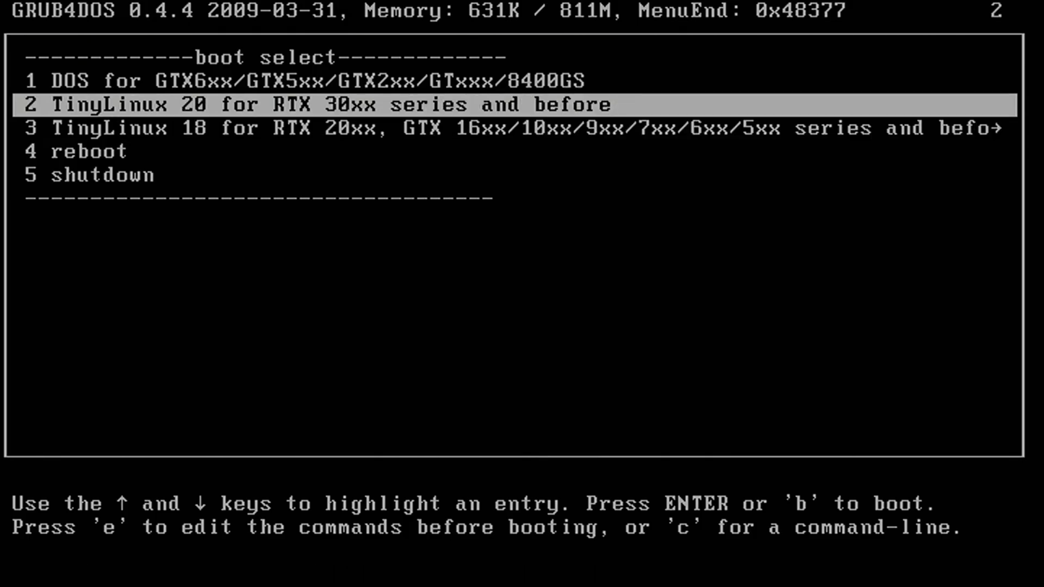
key("Return")
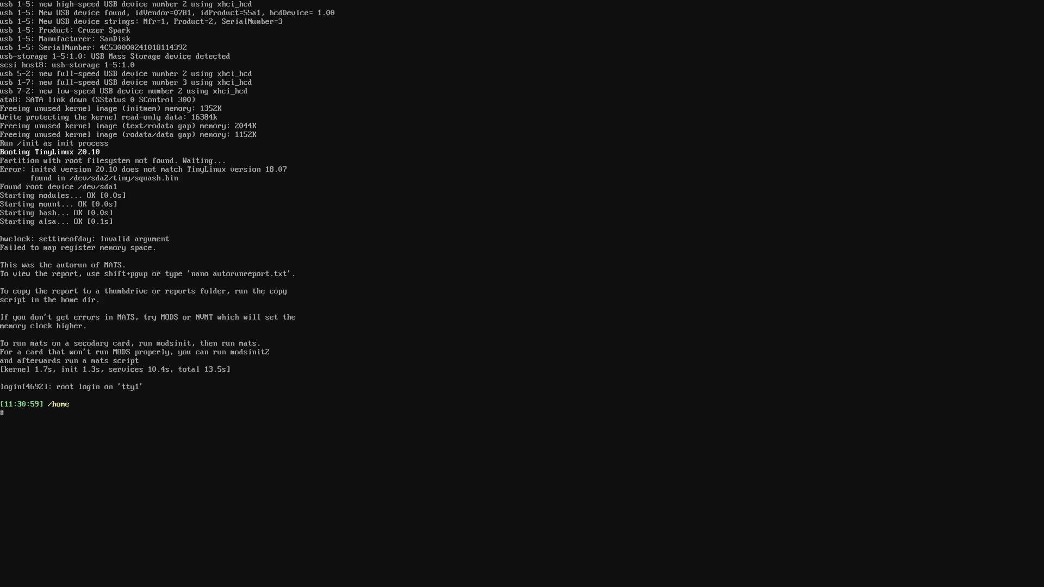
Run lspci to show the NVIDIA card, then ls to list home folders.
type("lsp")
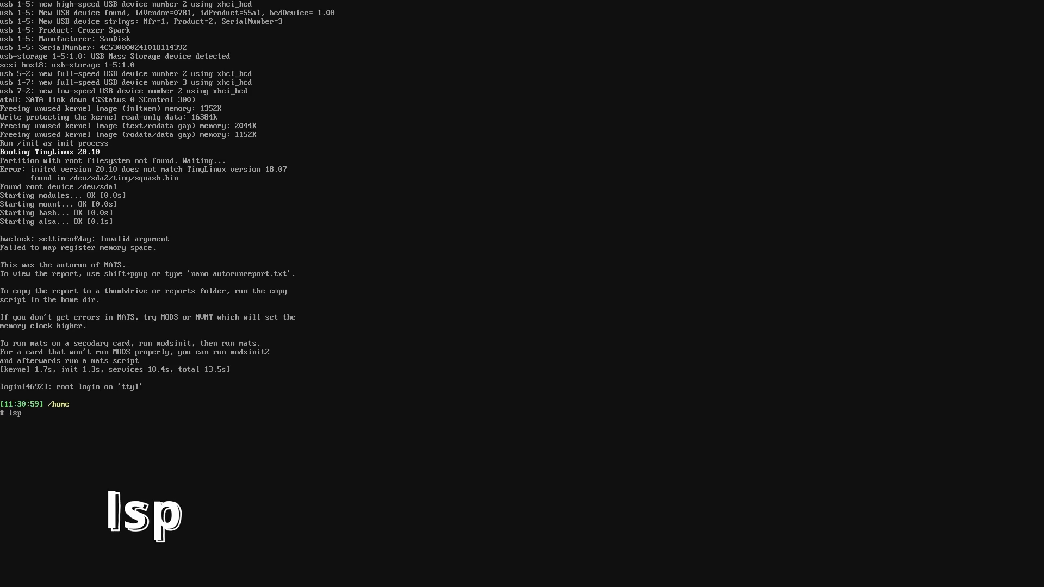
type("ci")
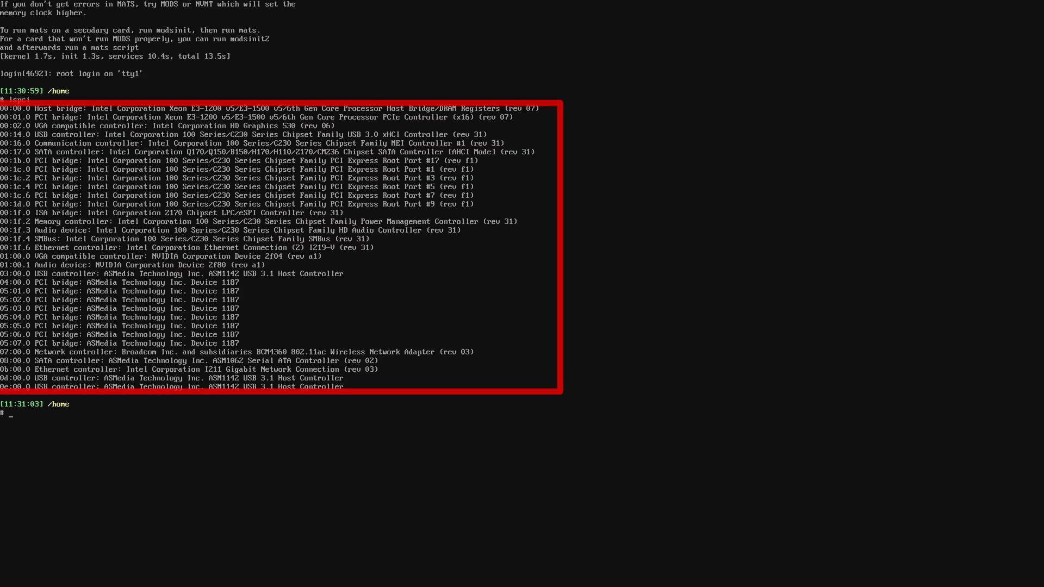
type("ls")
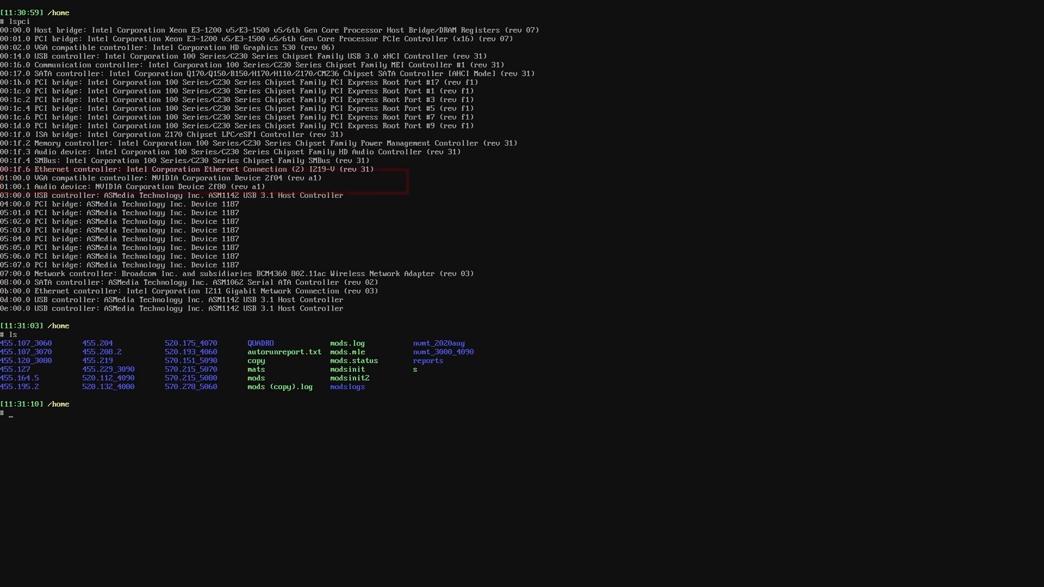
Enter 570.215_5070 and run ./mods gputest.js -skip_rm_state_init.
type("cd")
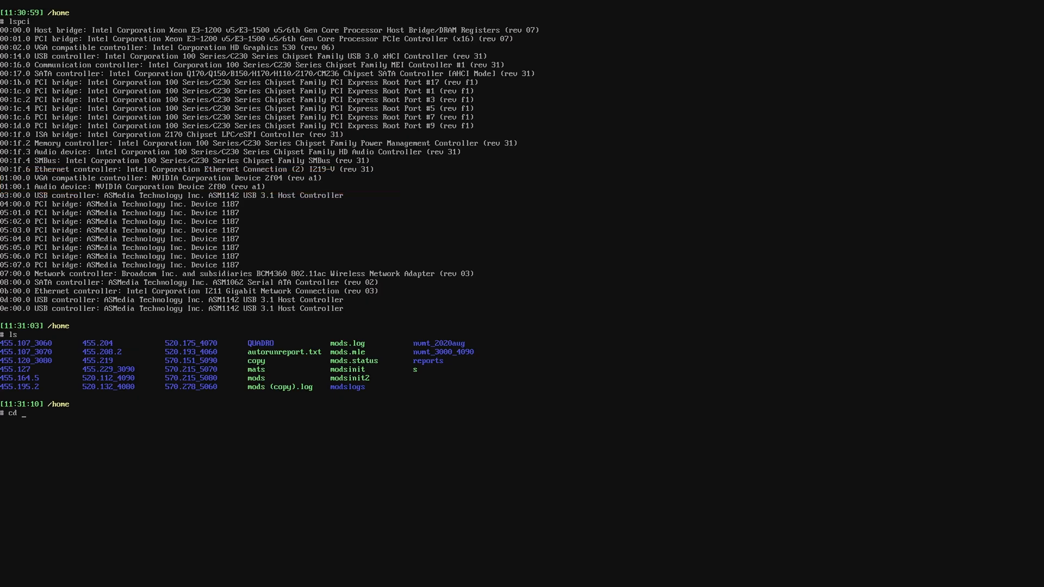
type("570.215_5070")
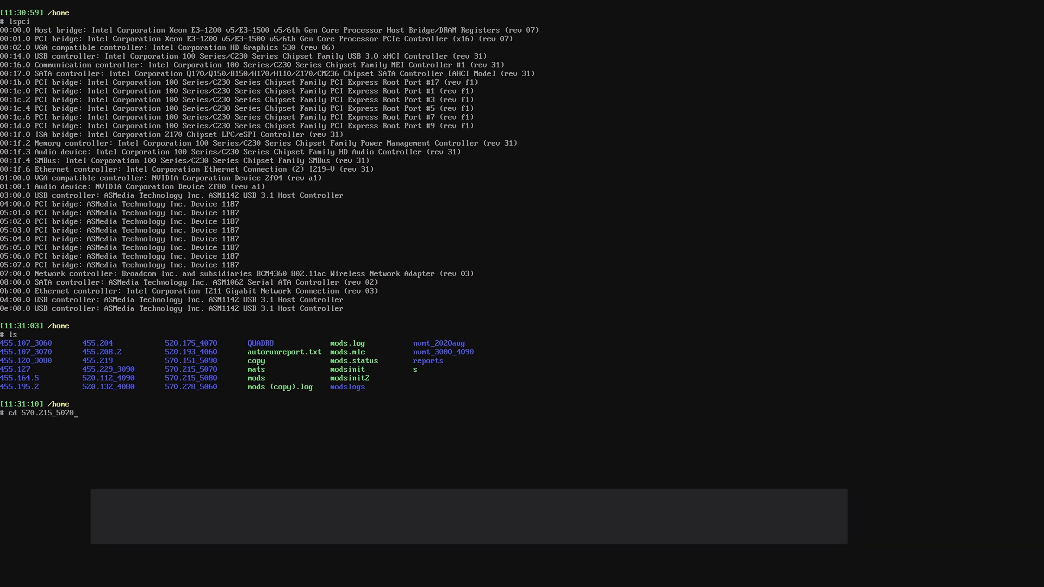
type("./mods gputest.js -skip_rm_st")
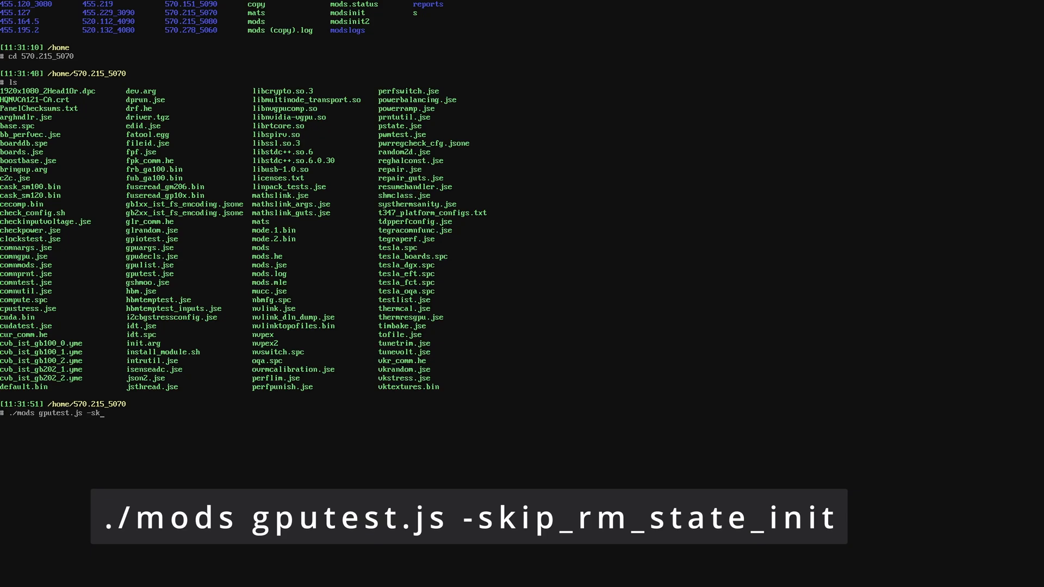
key("BackSpace")
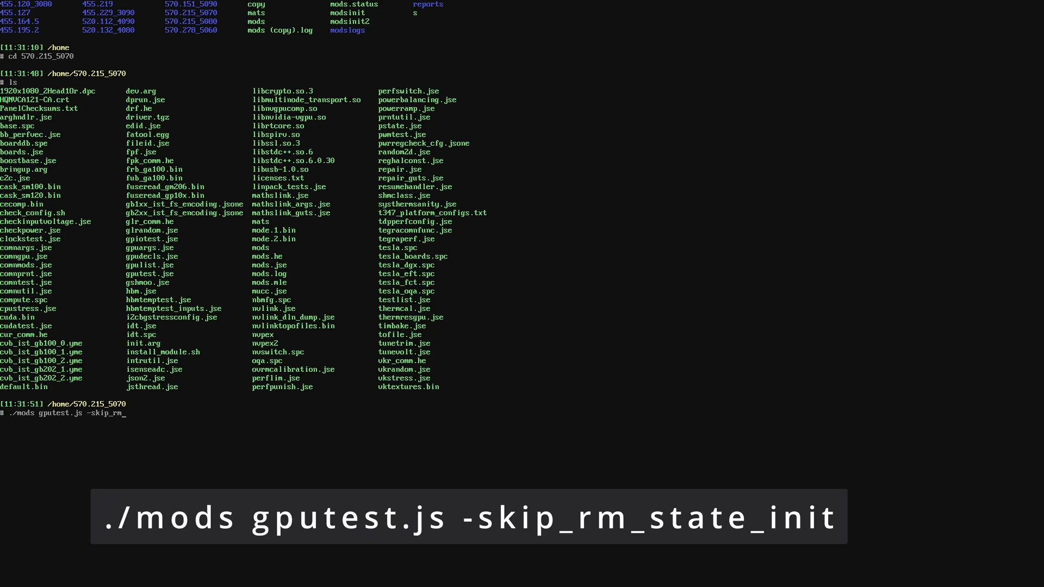
type("_state_")
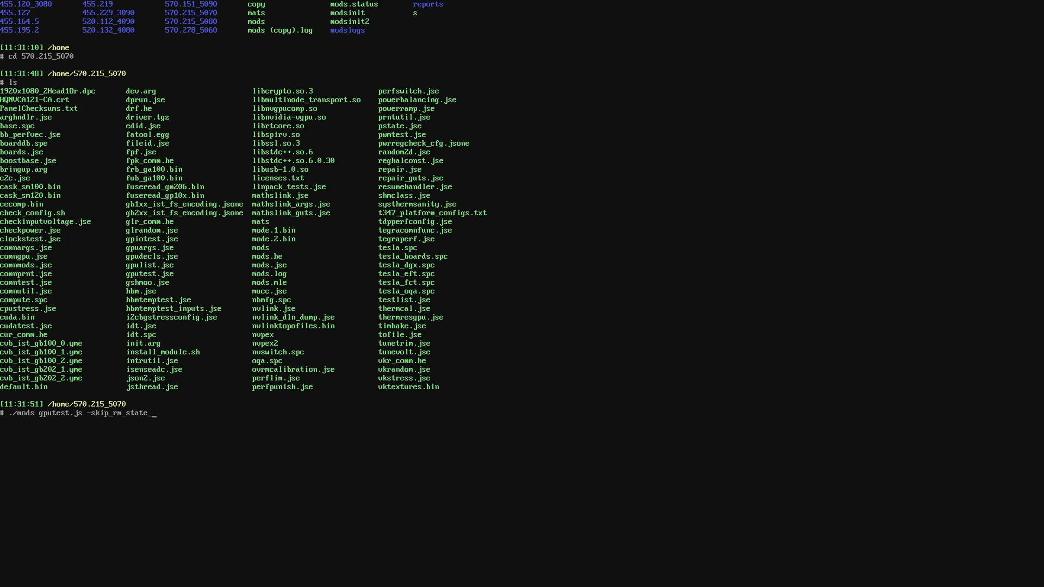
type("init")
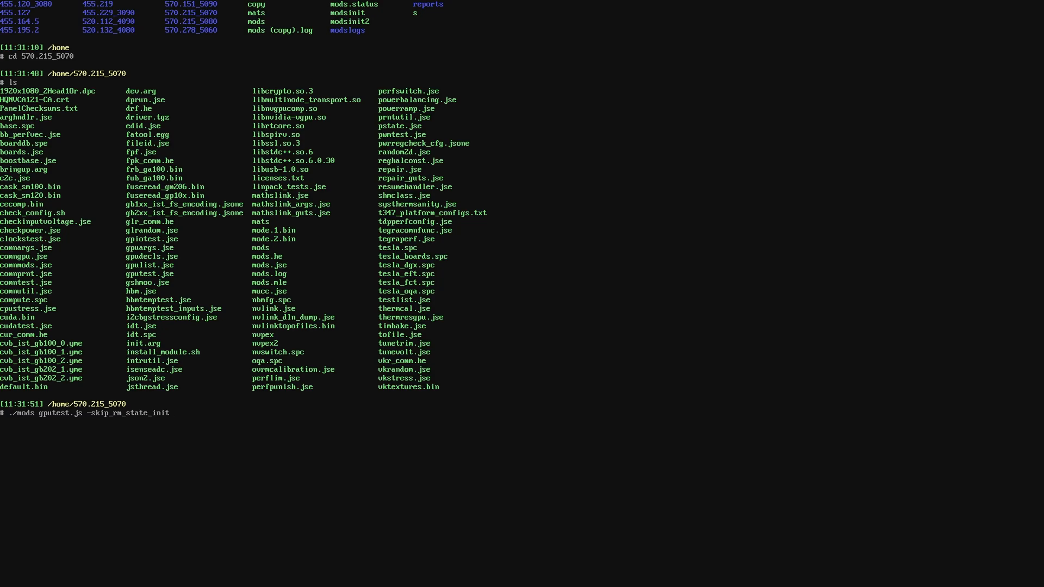
scroll("down", 3)
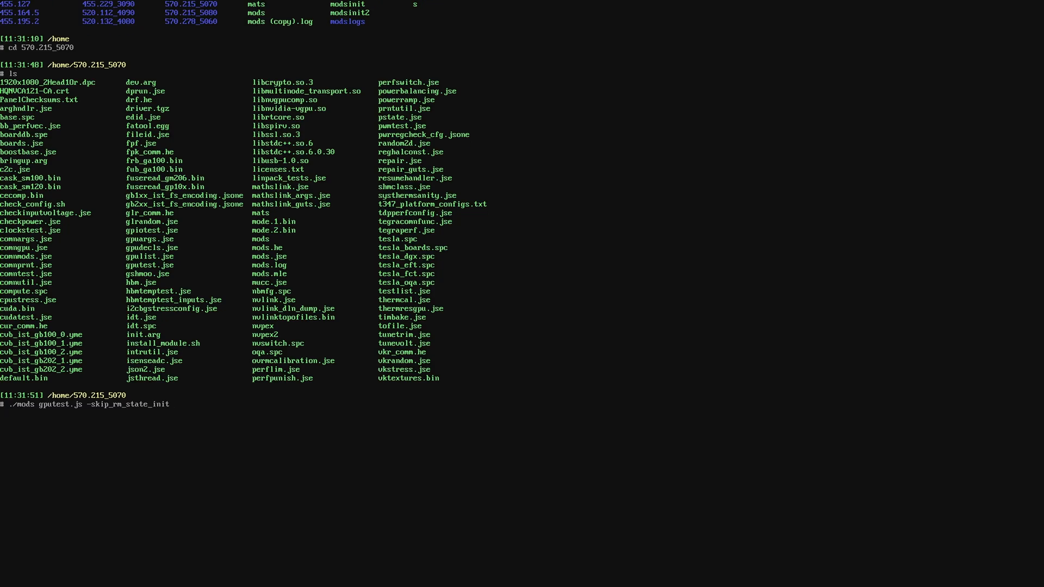
key("Return")
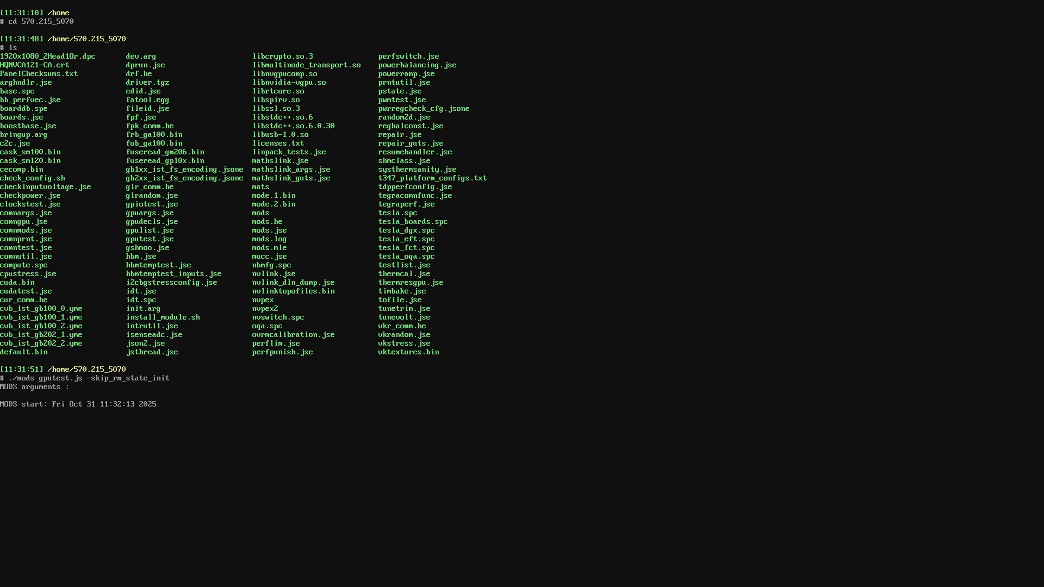
scroll("down", 3)
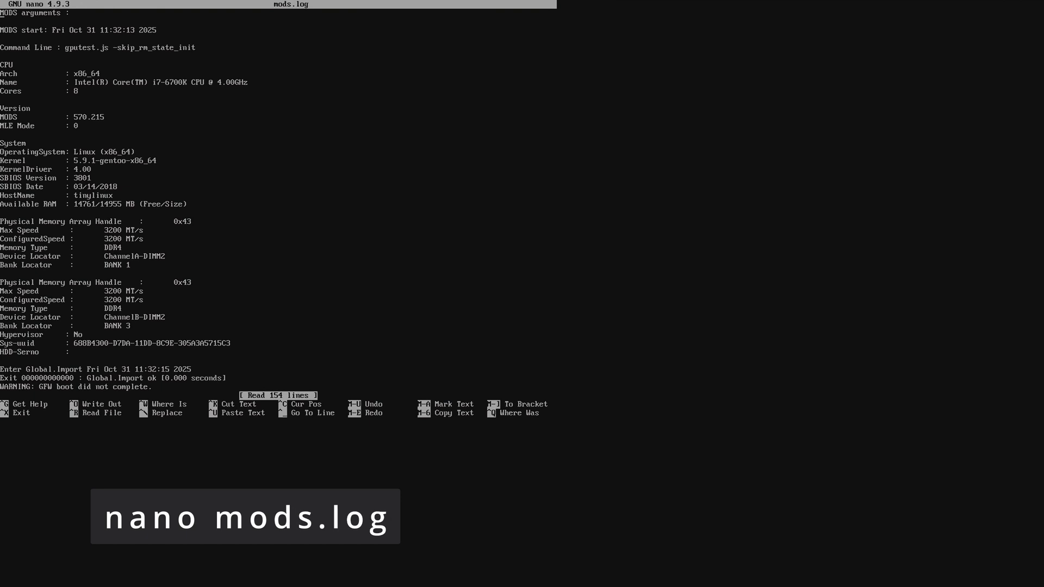
Scroll through the NV_PBUS_SW_SCRATCH register entries in mods.log.
scroll("down", 3)
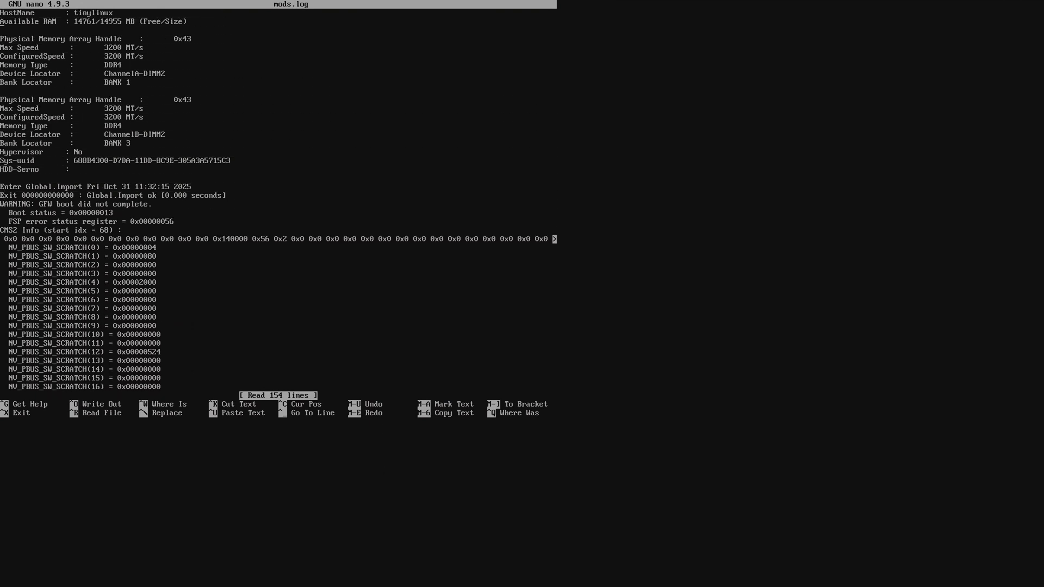
scroll("down", 3)
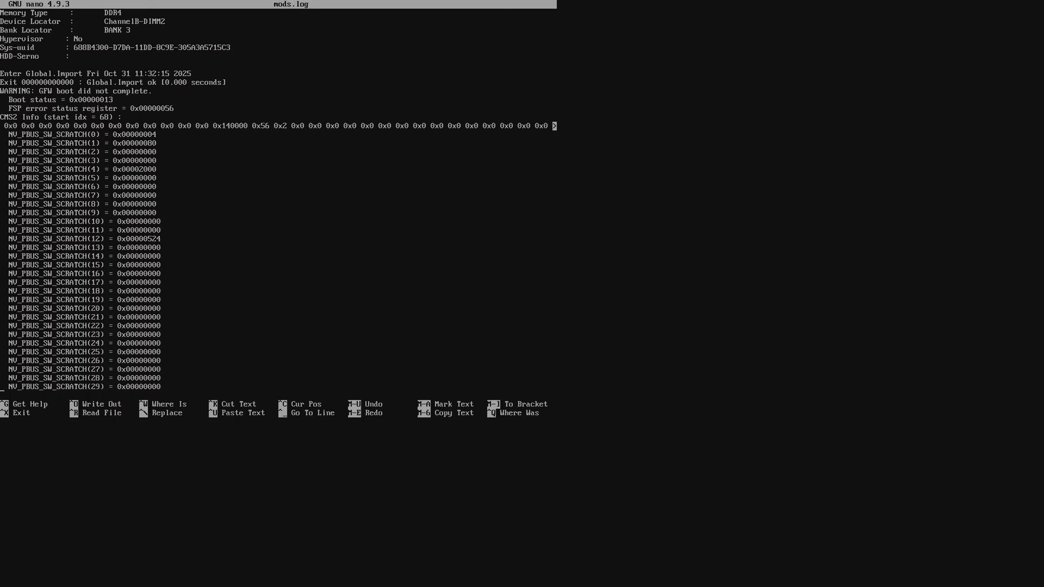
scroll("down", 3)
type("./mods")
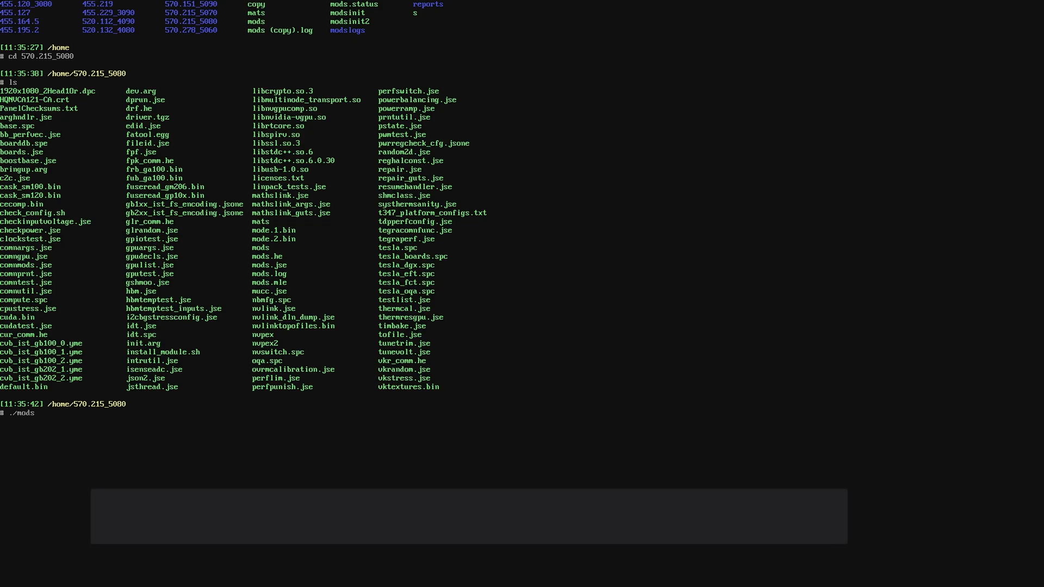
Finish typing the ./mods gputest.js command in the 570.215_5080 folder.
type("g")
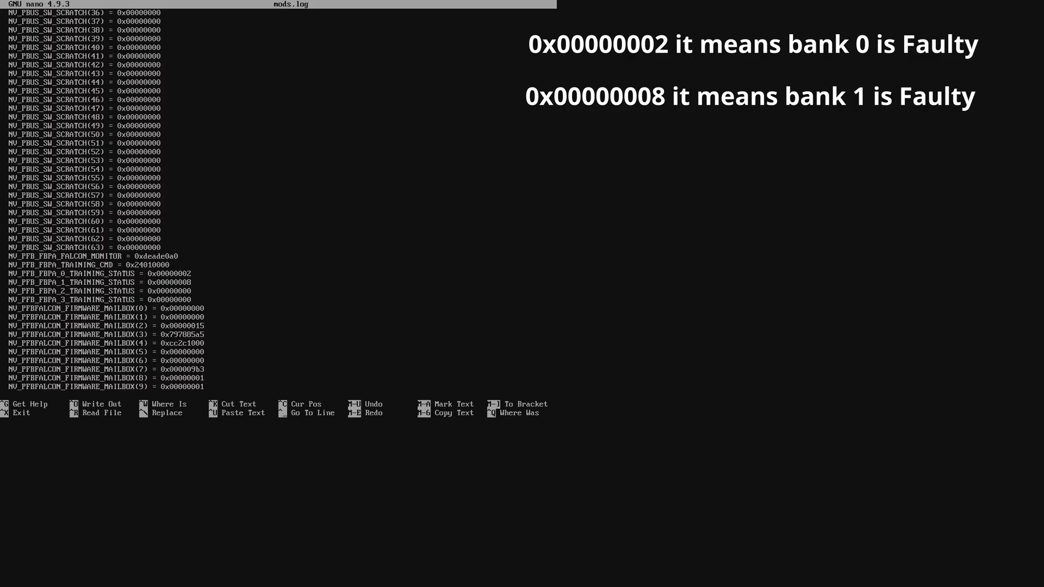
Exit nano with Ctrl+X after reviewing the FBPA training status lines.
key("ctrl+x")
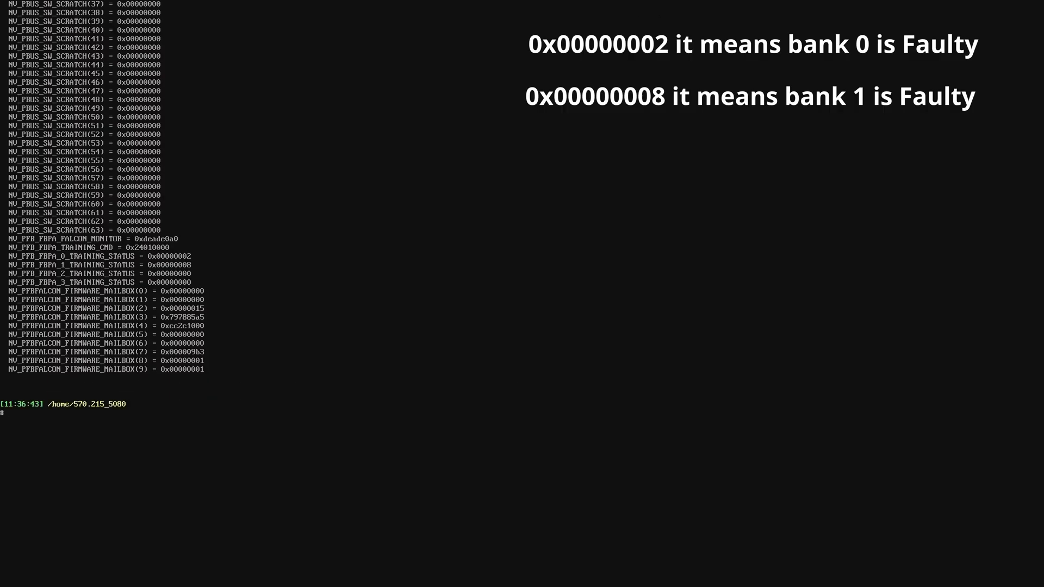
type("power")
type("cd 570.151")
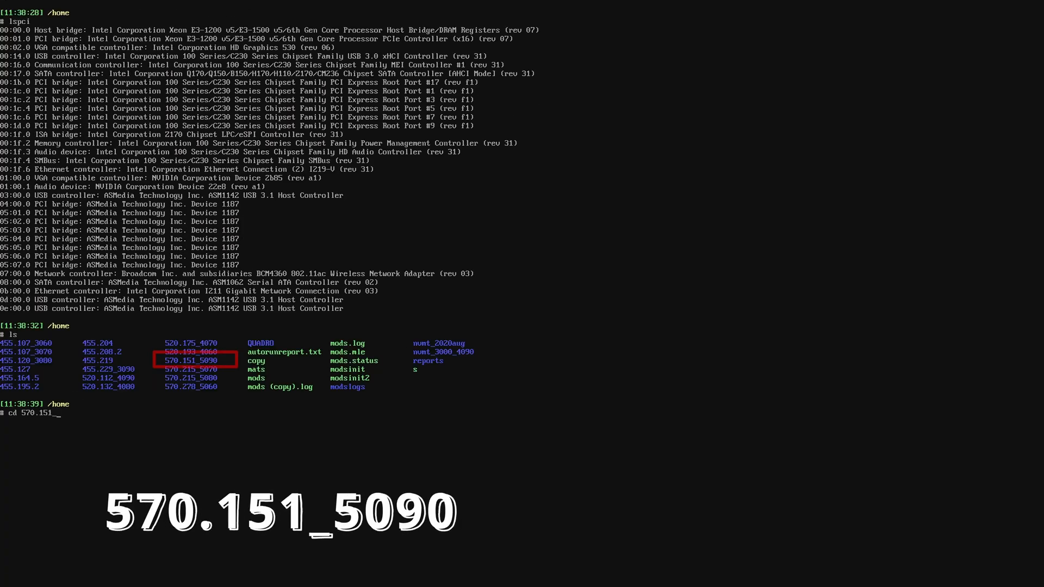
Run gputest from 570.151_5090, get error 505, and open mods.log in nano.
type("5090")
type("nano")
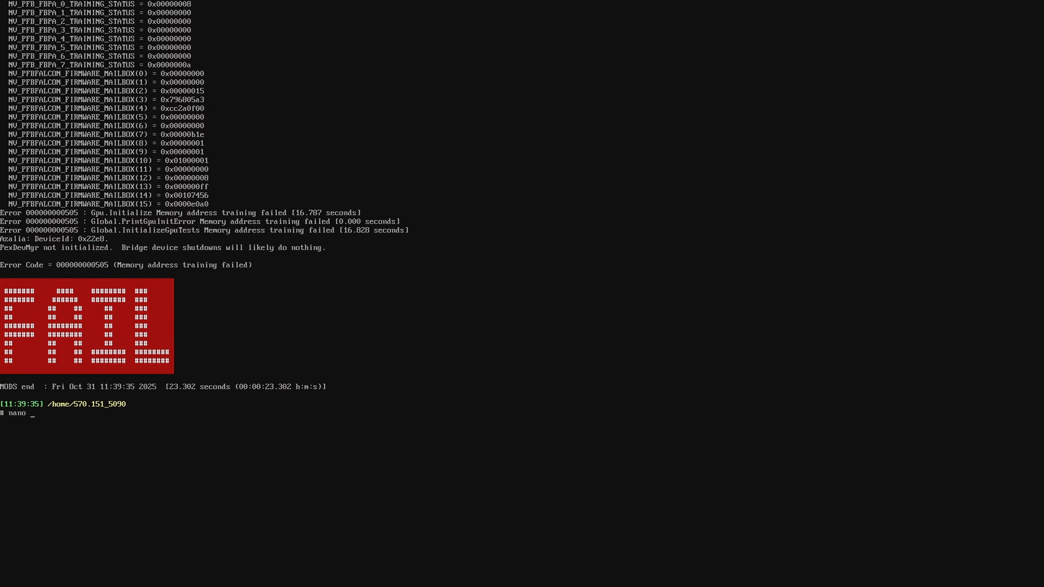
type("mods")
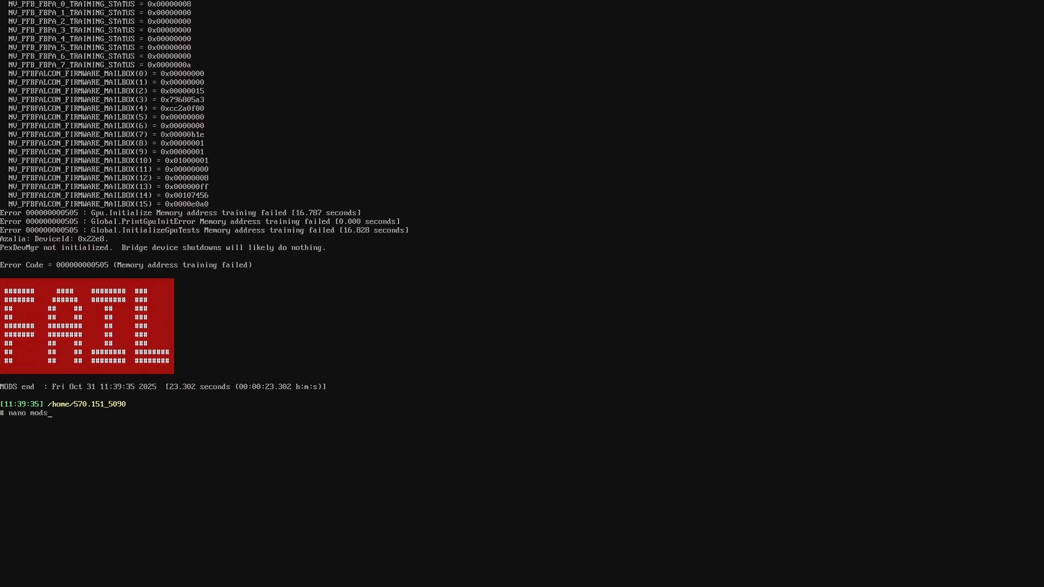
key("Return")
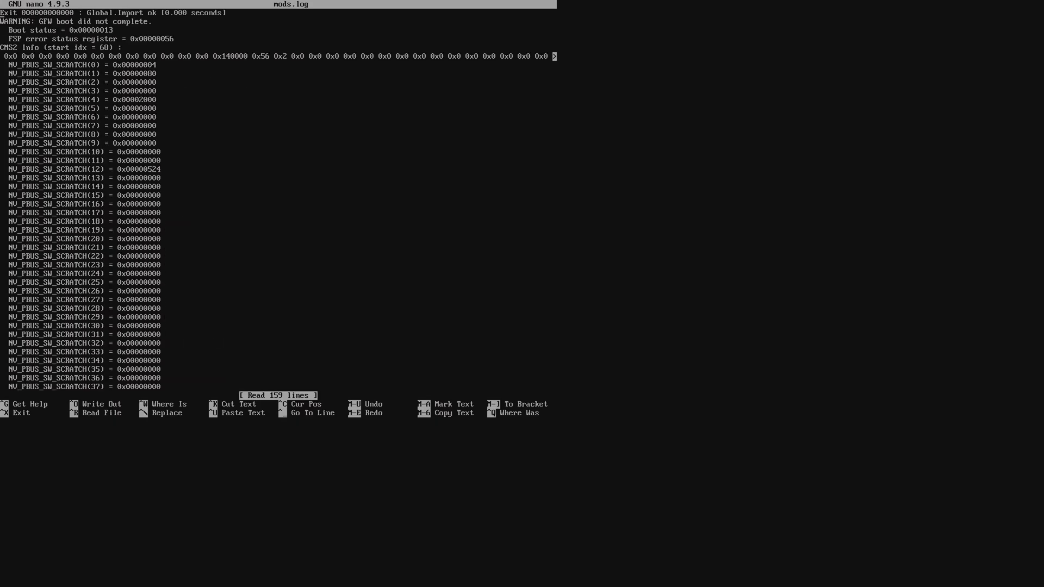
Scroll down through the register entries of the 5090 mods.log.
scroll("down", 3)
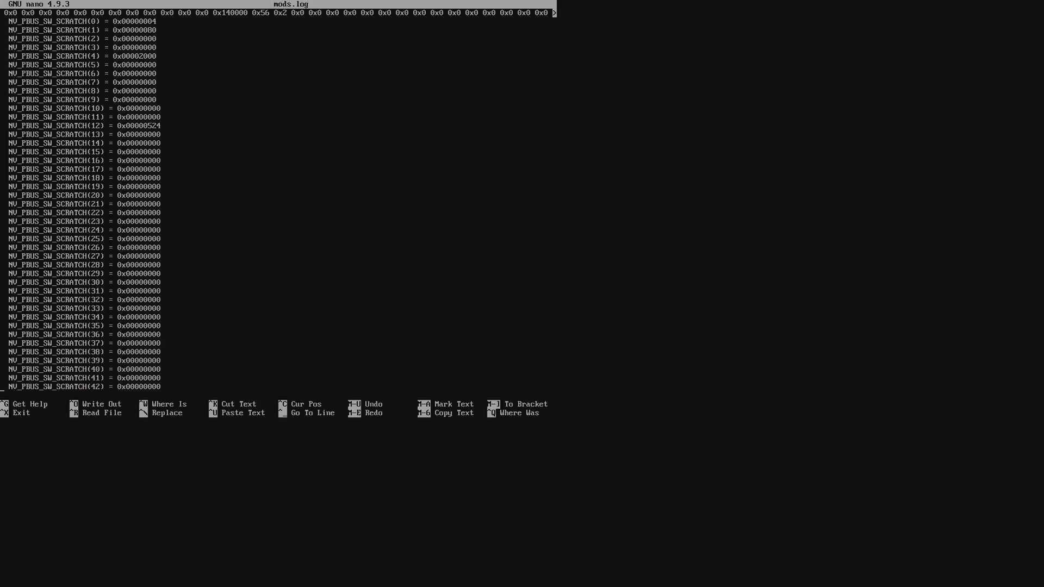
scroll("down", 3)
type("./mods gputest.js")
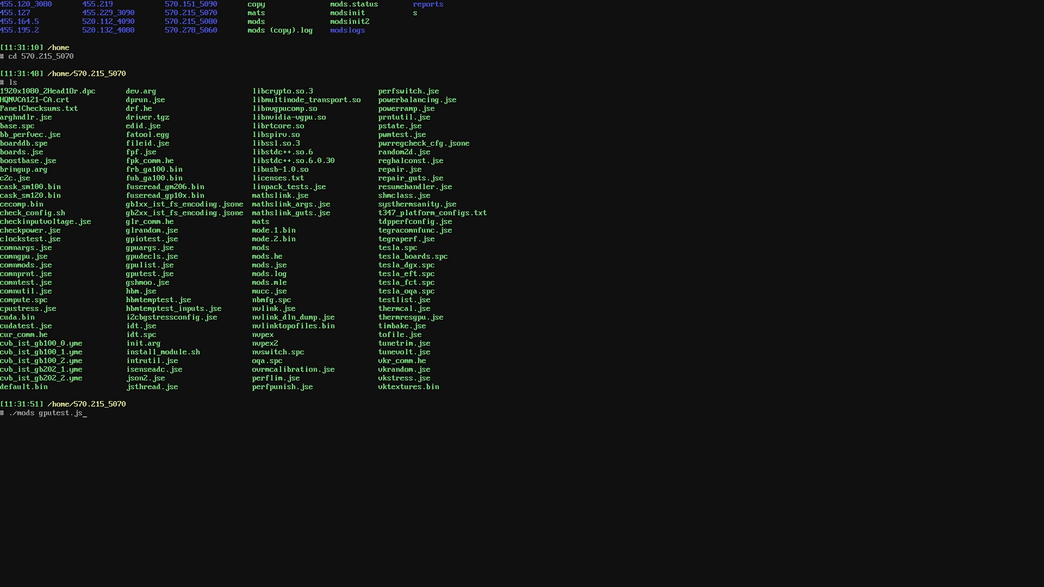
Rerun ./mods gputest.js with the -skip_rm_state_init option in /home/570.215_5070.
type("-skip")
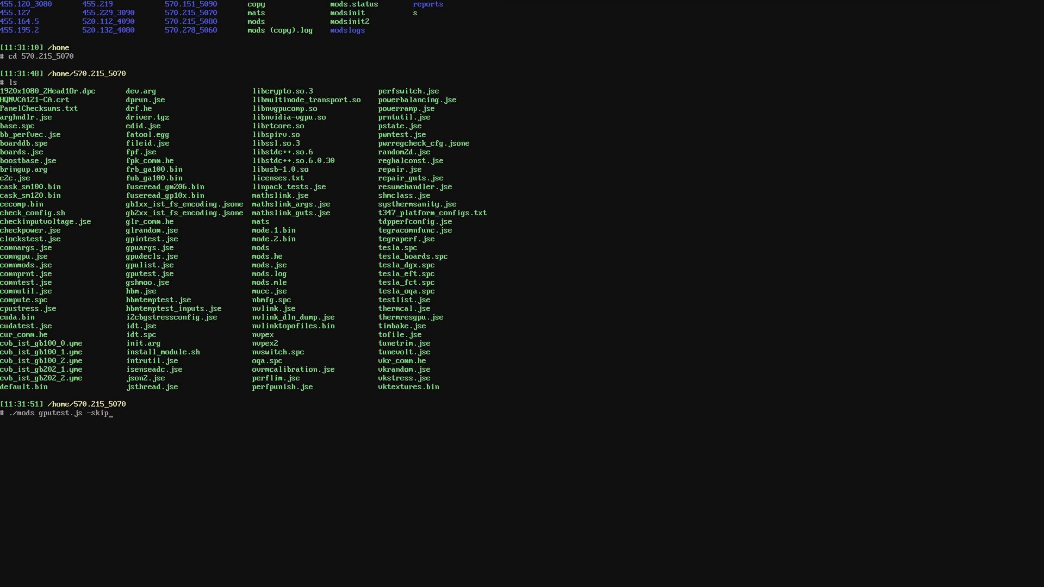
type("rm_s")
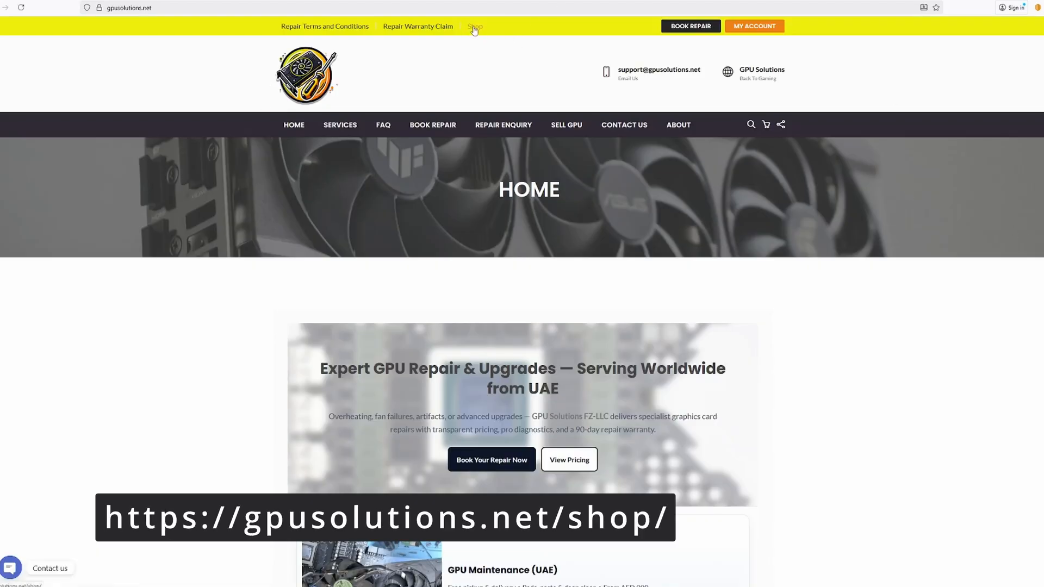
Go to the GPU Solutions Shop page and scroll to the four-product grid.
left_click(475, 26)
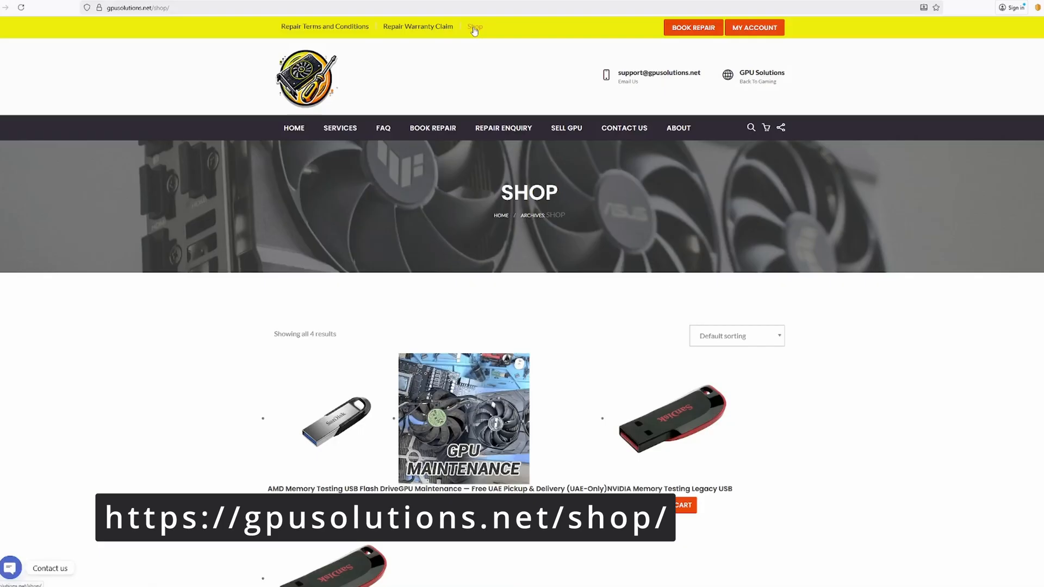
scroll("down", 3)
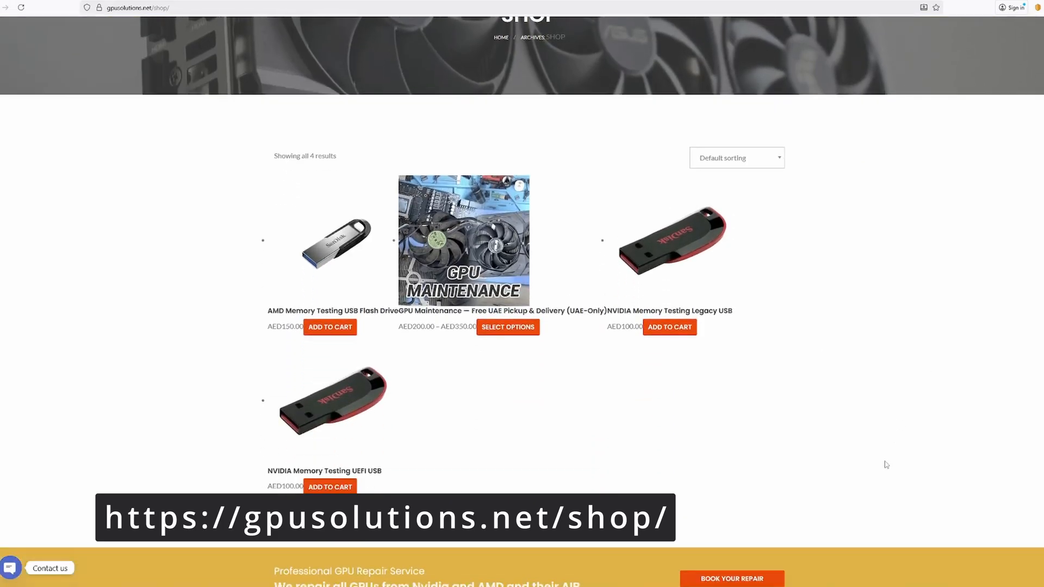
mouse_move(810, 332)
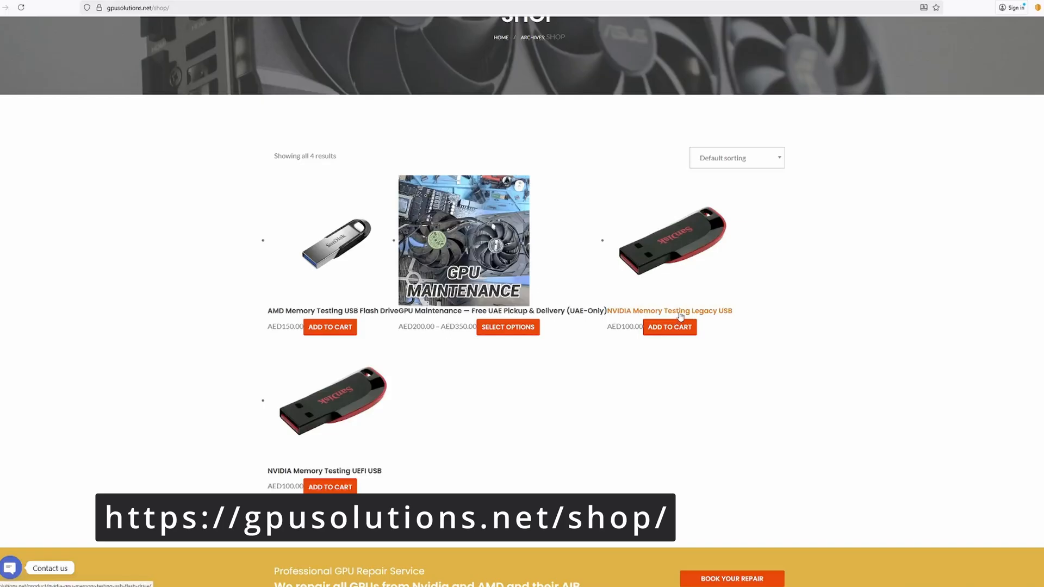
left_click(669, 311)
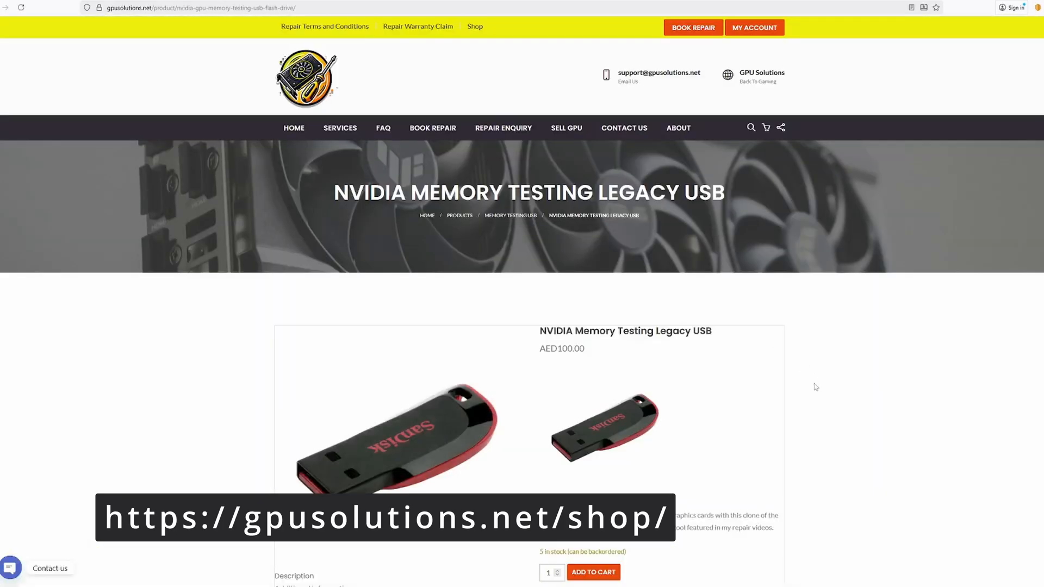
scroll("down", 3)
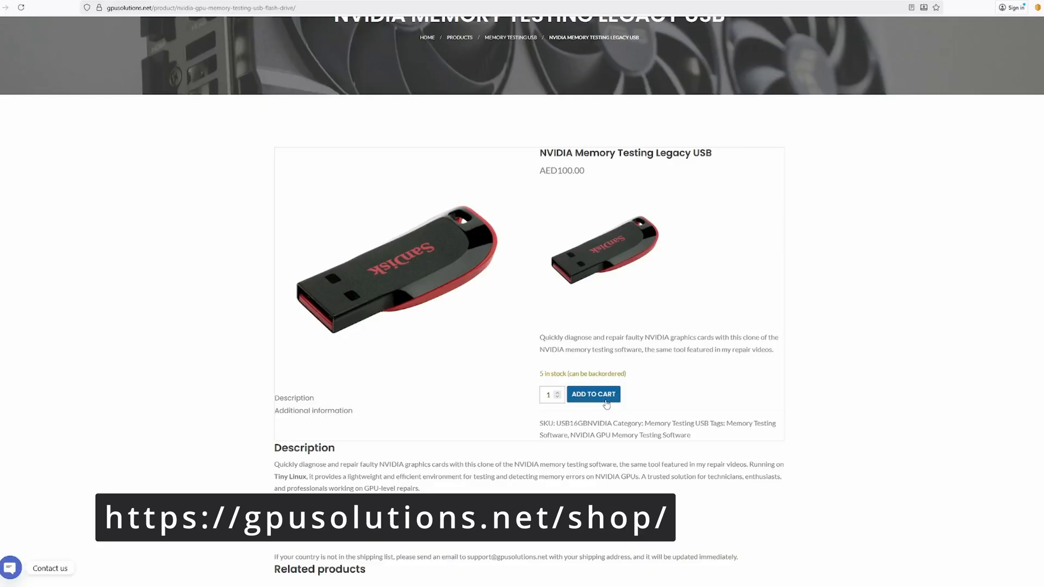
scroll("down", 3)
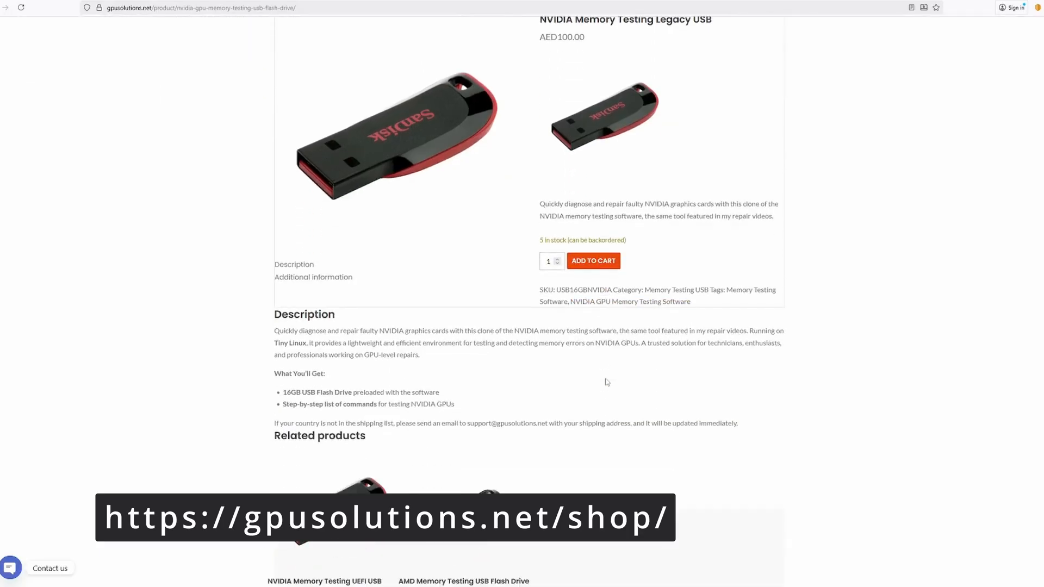
scroll("down", 3)
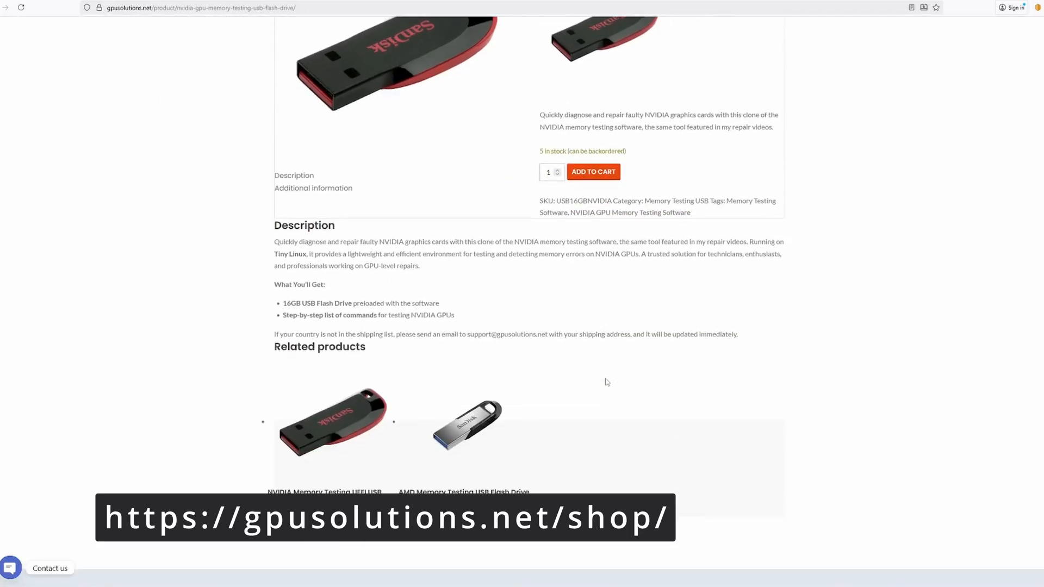
scroll("down", 3)
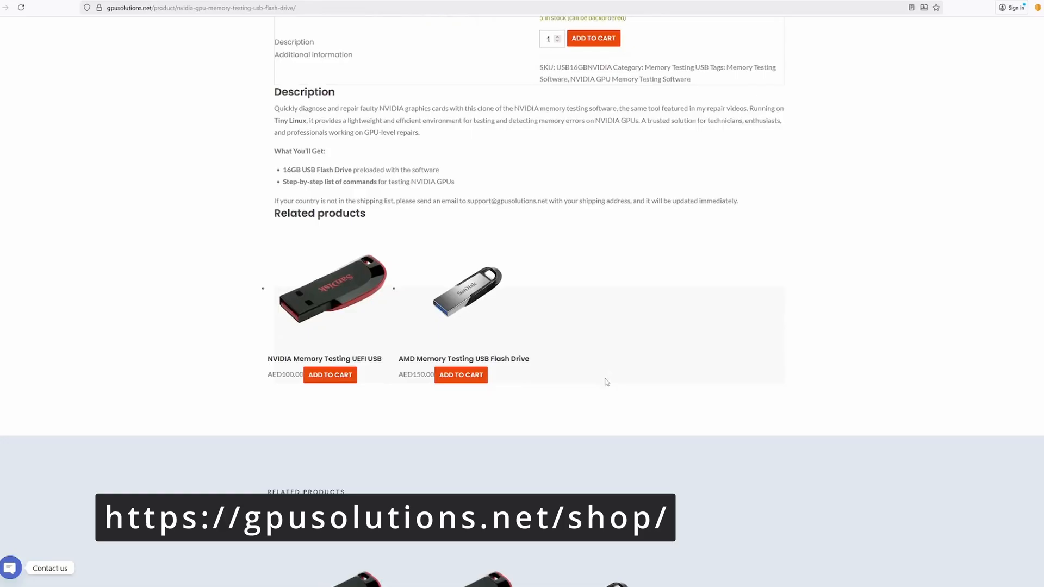